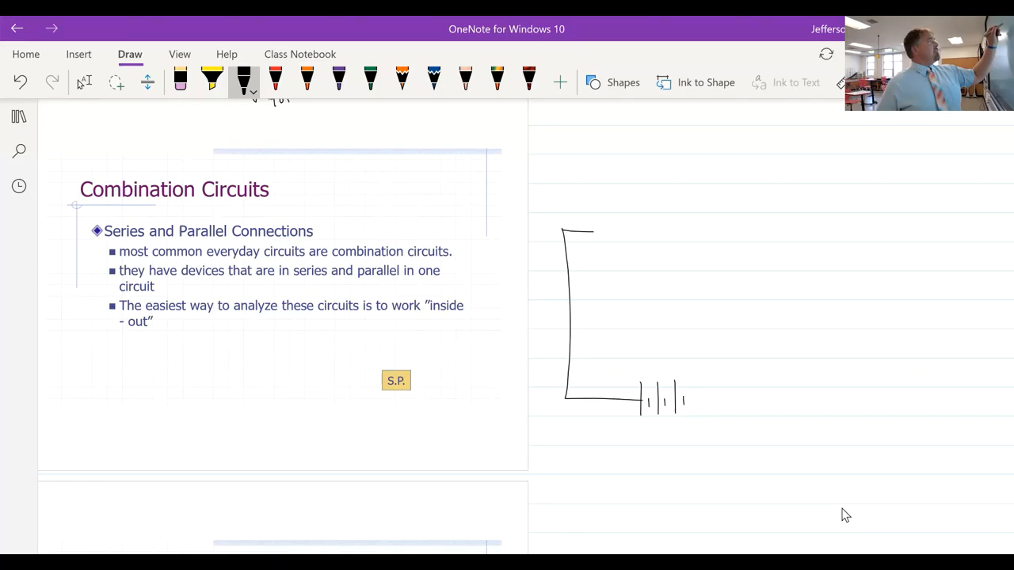
# Step: Ink the top wire, a resistor, and the branch wiring of the combination circuit
pyautogui.moveTo(590, 232); pyautogui.dragTo(677, 232)
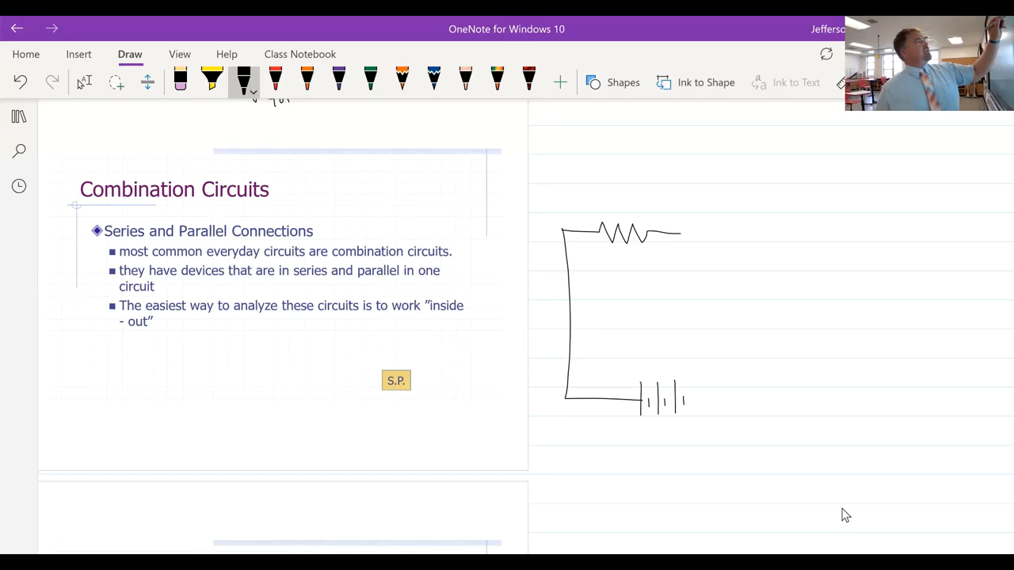
pyautogui.moveTo(680, 230); pyautogui.dragTo(733, 285)
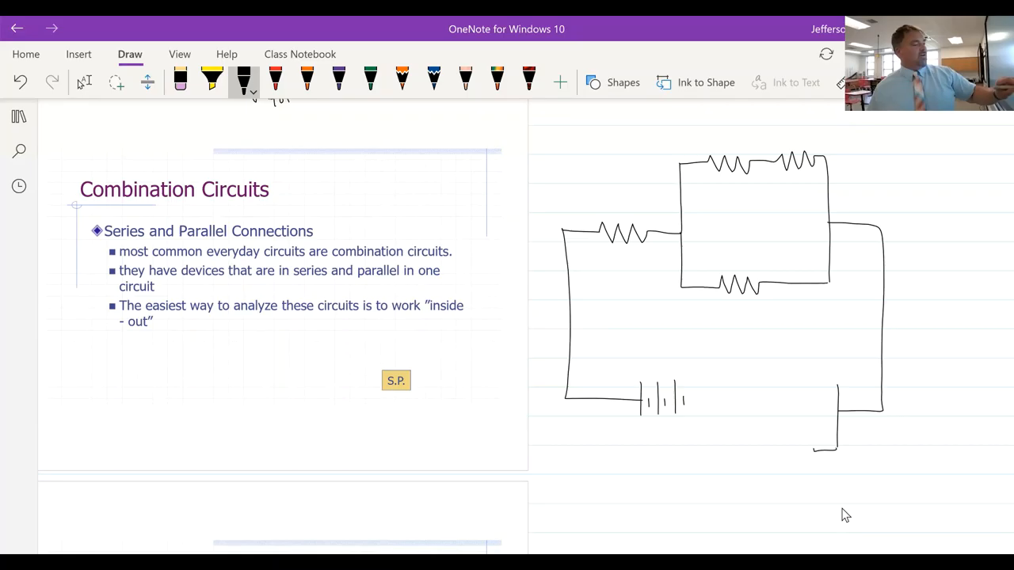
pyautogui.moveTo(681, 404); pyautogui.dragTo(836, 448)
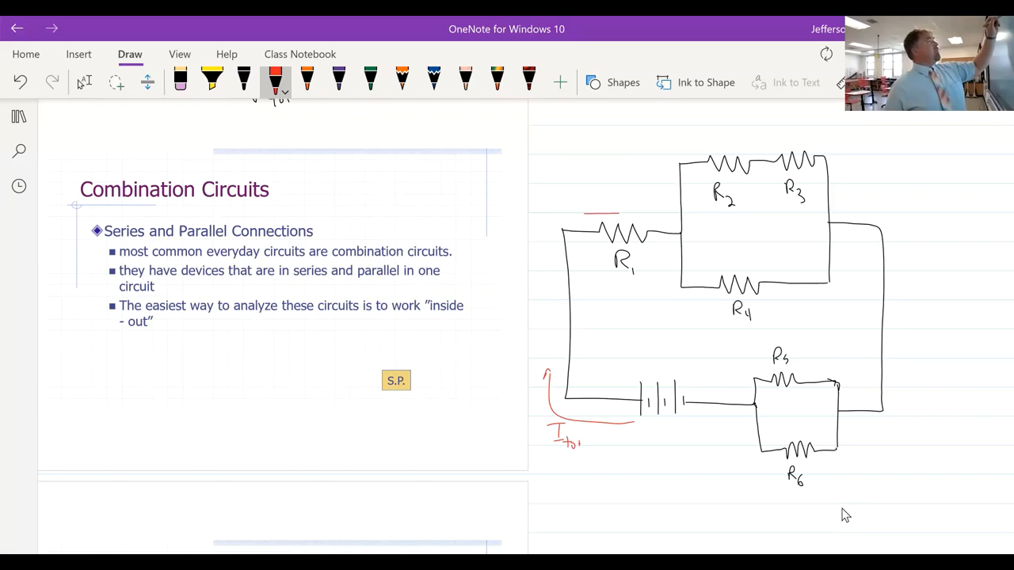
# Step: Dot the junction after R1 and draw red current arrows above R1 and leaving the right junction
pyautogui.moveTo(590, 213); pyautogui.dragTo(642, 213)
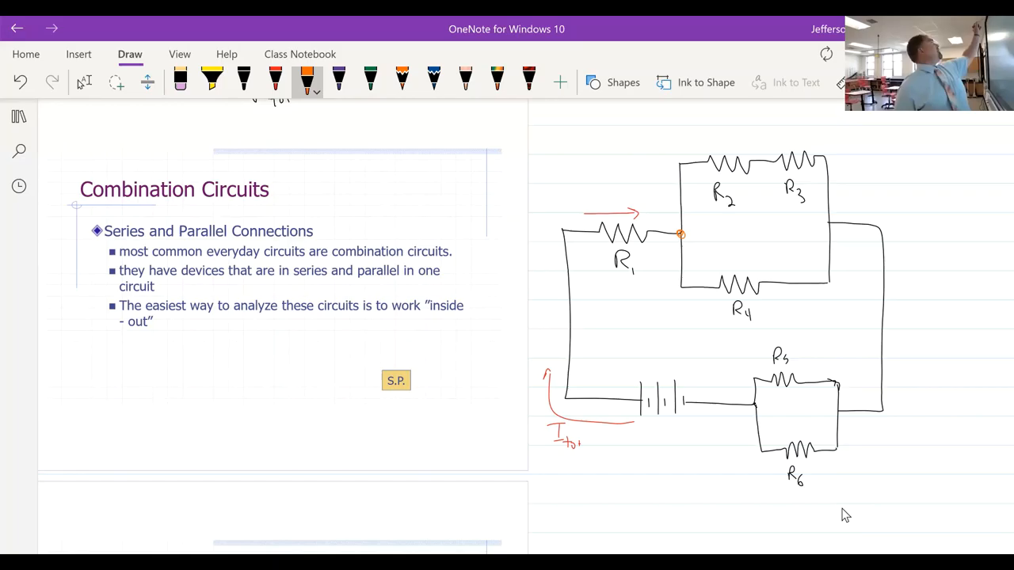
pyautogui.click(180, 79)
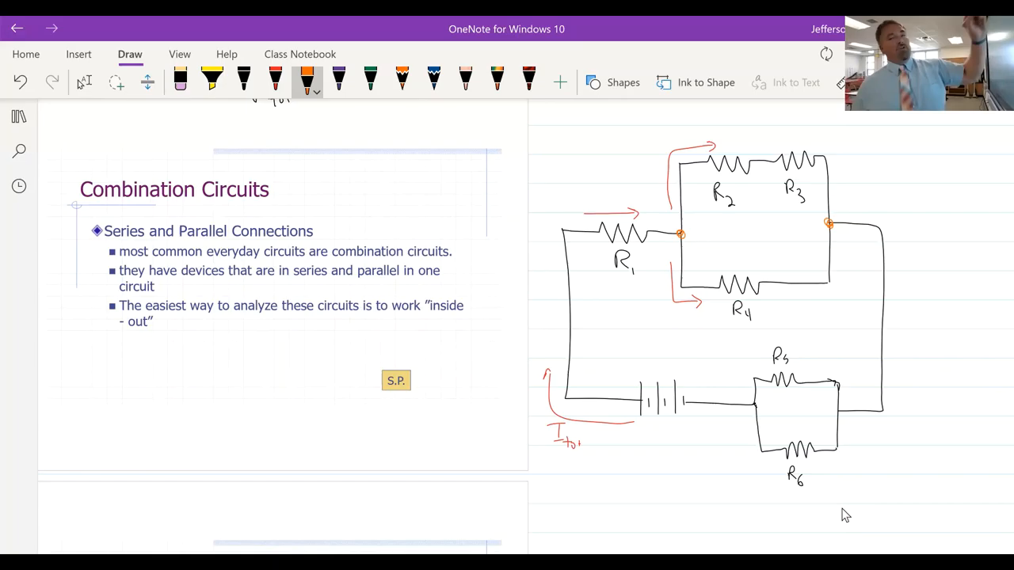
pyautogui.click(275, 79)
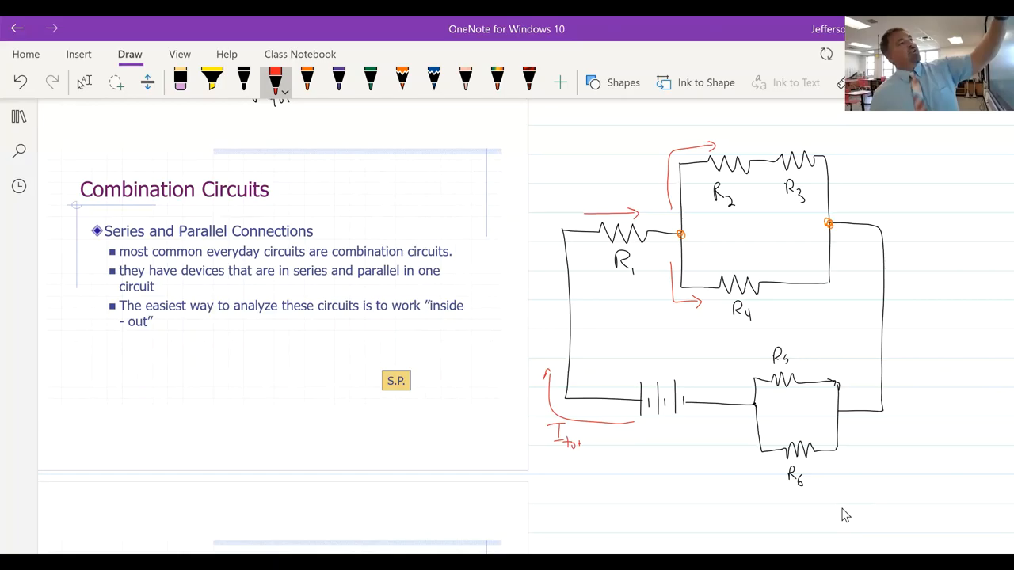
pyautogui.moveTo(843, 210); pyautogui.dragTo(899, 269)
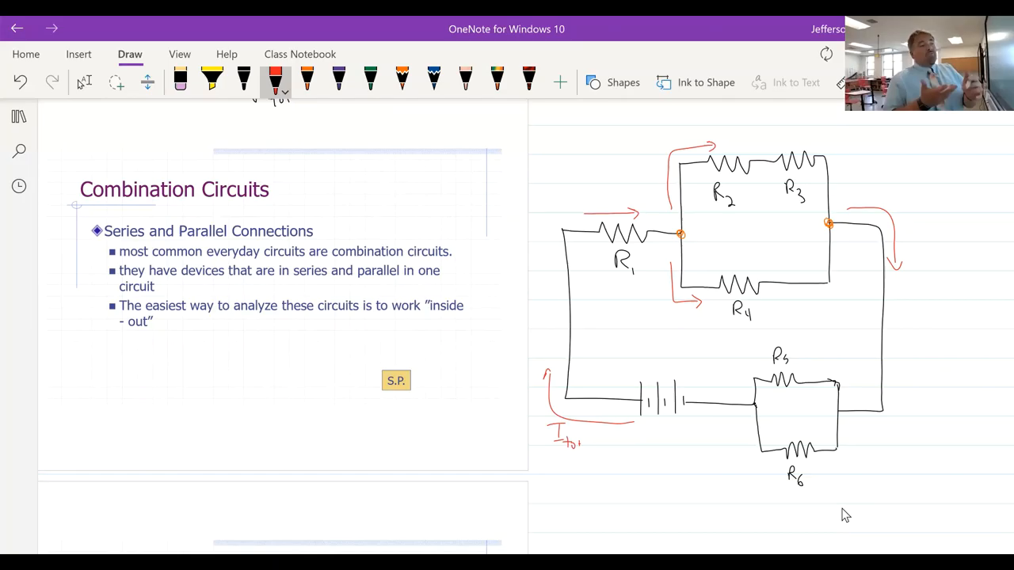
pyautogui.click(307, 82)
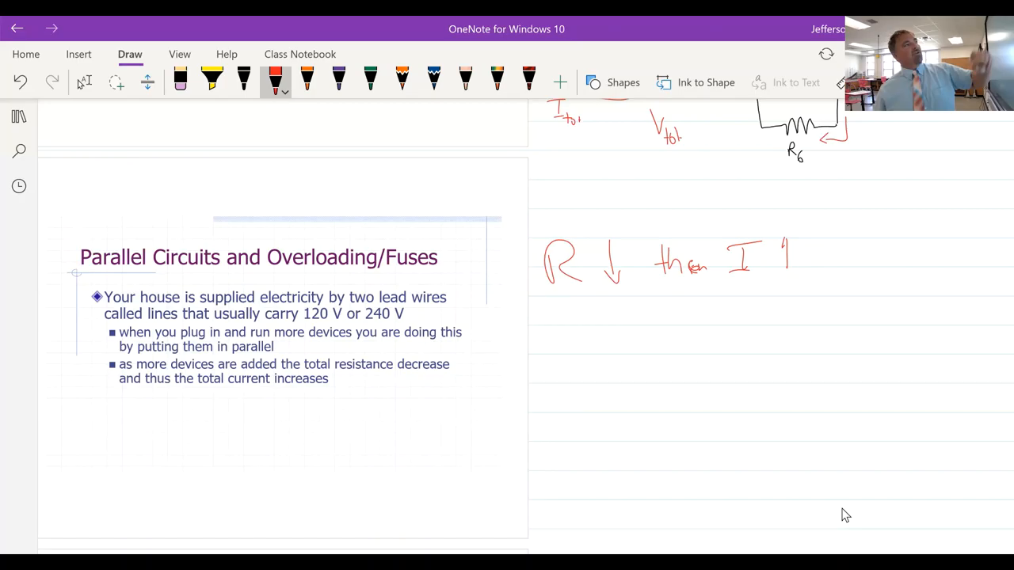
# Step: Scroll to the Overloading/Fuses slide and pick black ink for a new diagram
pyautogui.moveTo(788, 273); pyautogui.dragTo(788, 242)
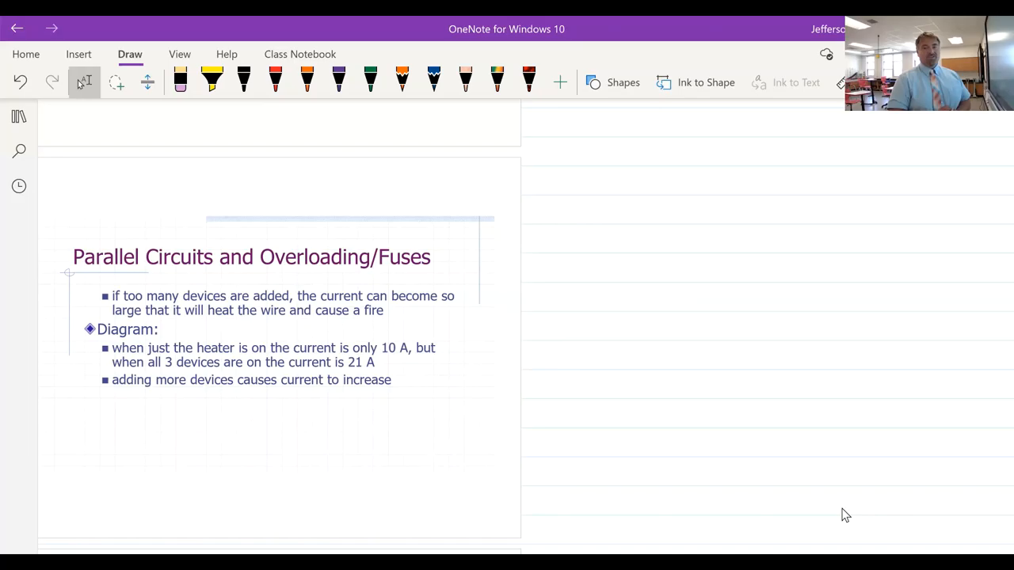
pyautogui.click(244, 81)
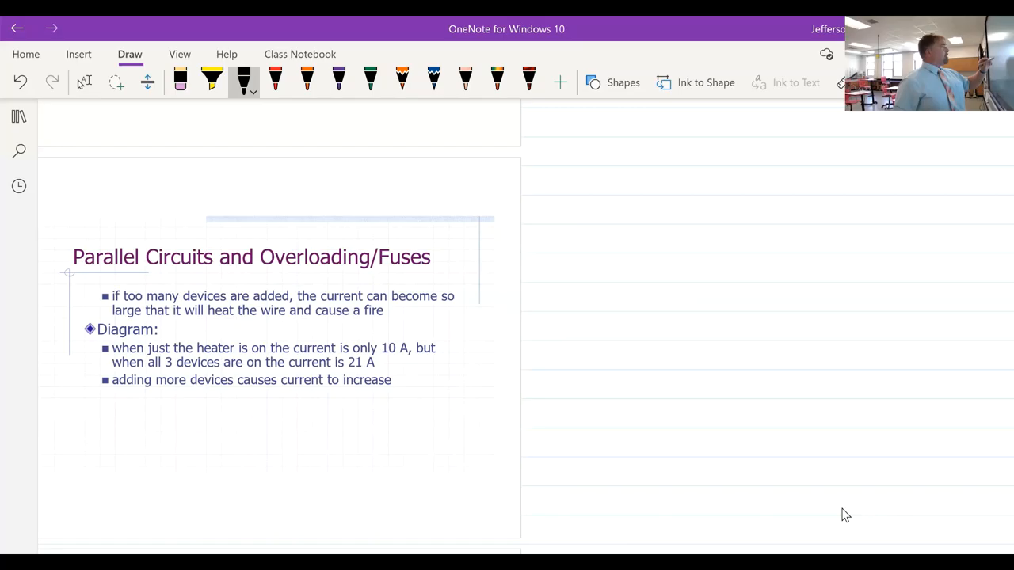
# Step: Draw the heater circuit wiring with switches, label it 'Heater', and pick red ink
pyautogui.moveTo(550, 229); pyautogui.dragTo(666, 428)
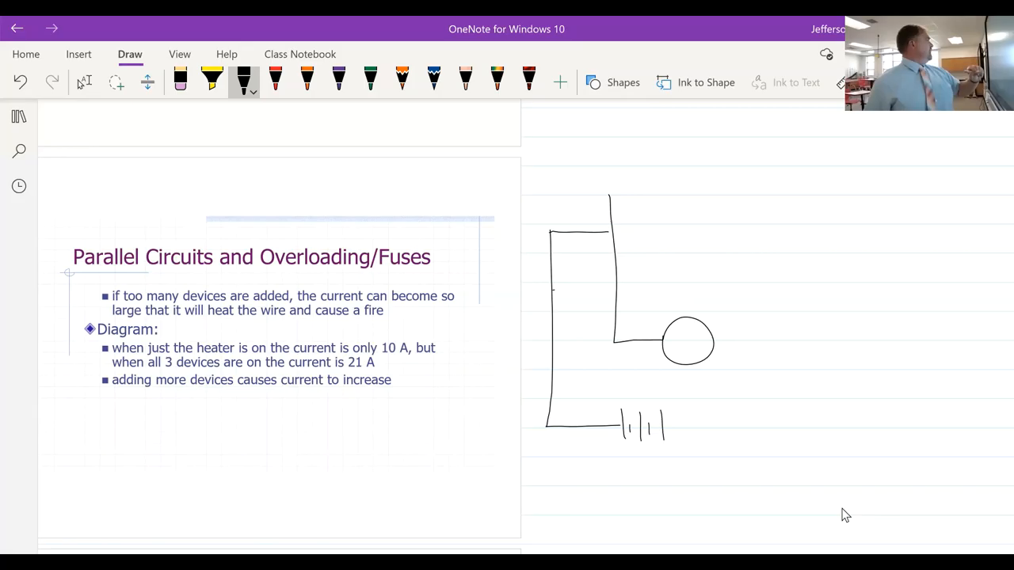
pyautogui.write('Heater')
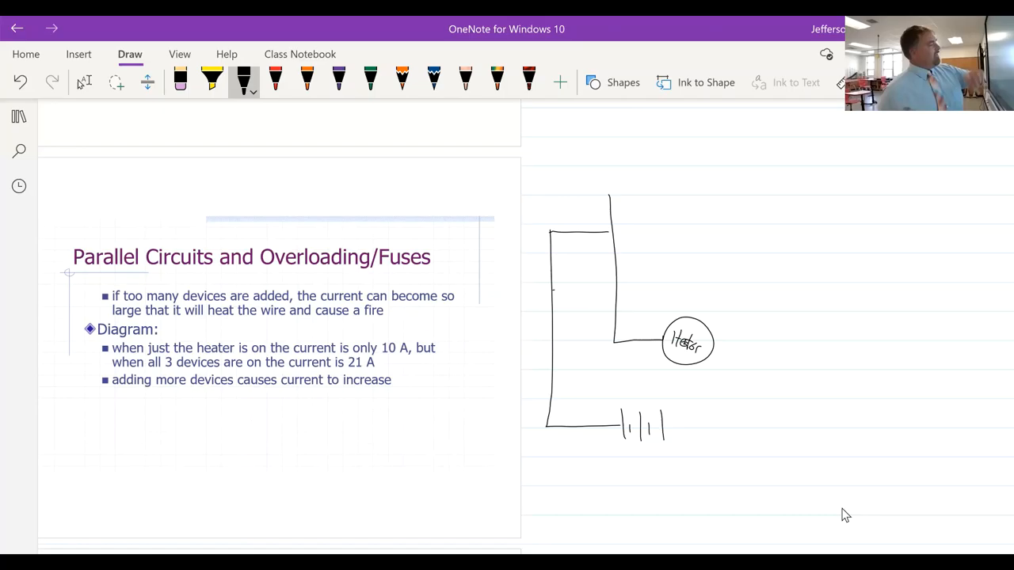
pyautogui.moveTo(622, 253); pyautogui.dragTo(769, 343)
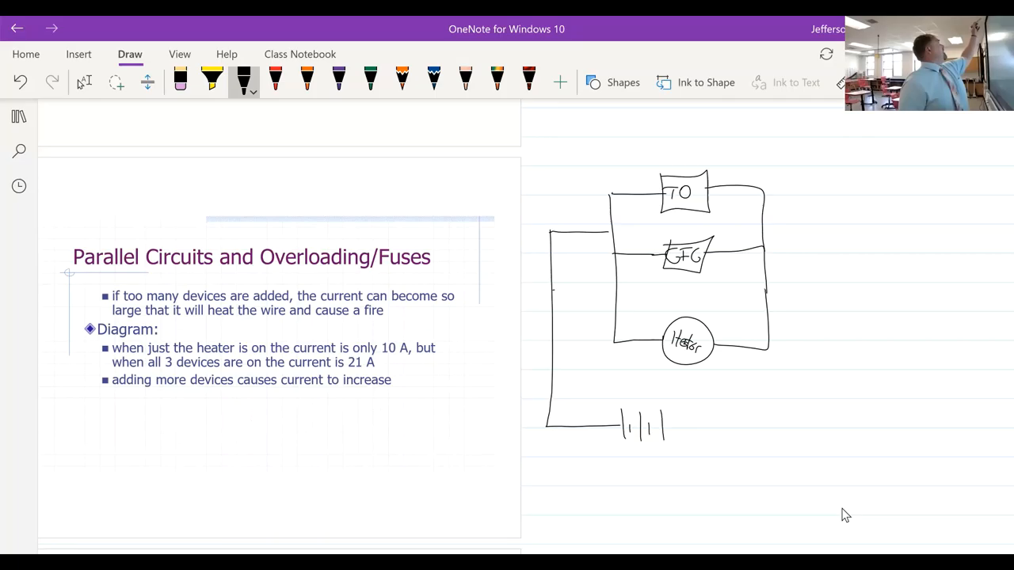
pyautogui.click(434, 81)
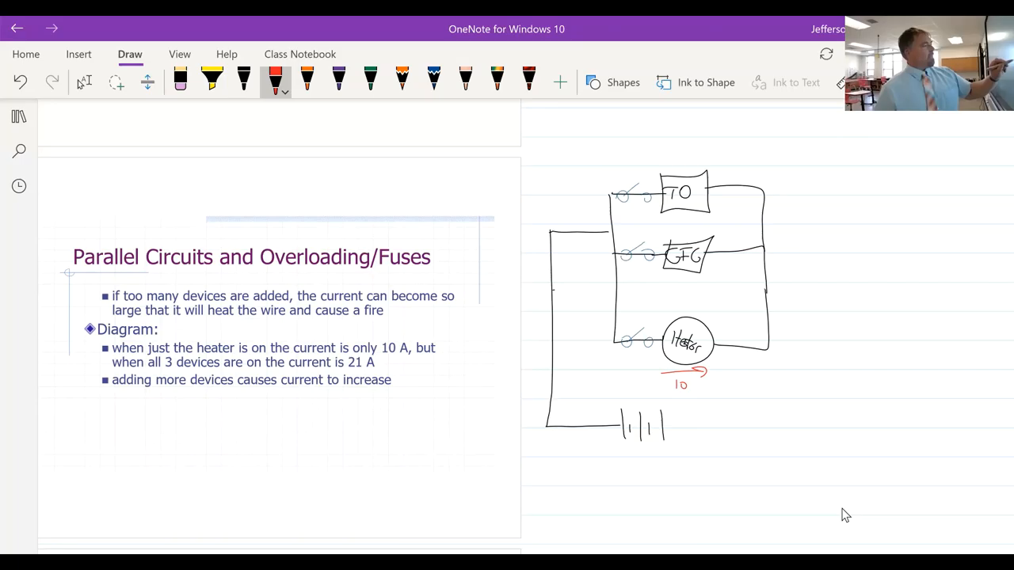
# Step: Write the 4A and 7A branch currents and total 21A replacing 10A in red
pyautogui.moveTo(665, 286); pyautogui.dragTo(698, 277)
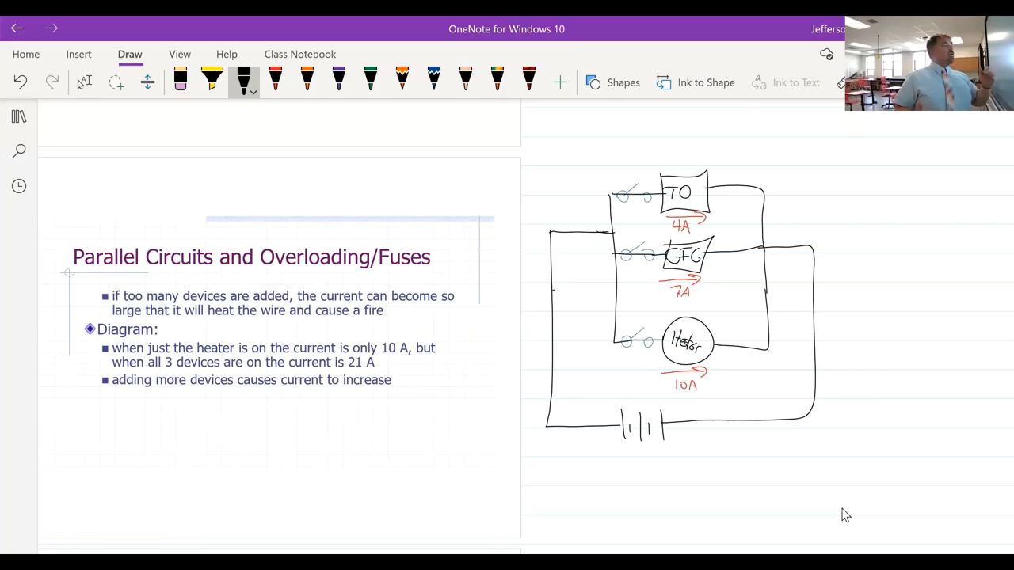
pyautogui.click(276, 79)
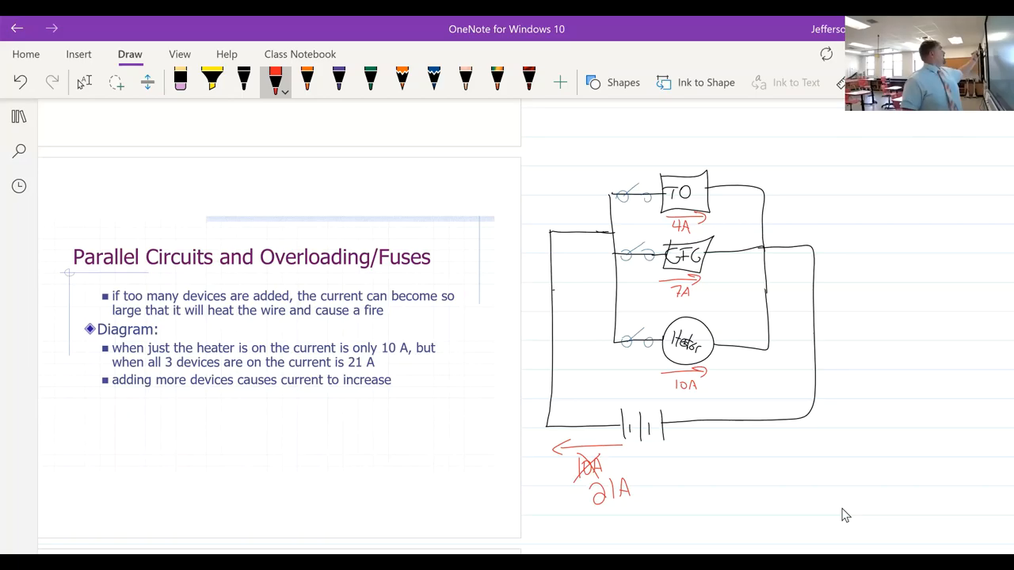
# Step: Draw a fuse symbol on the outer wire, labelled 'Fuse' and '20A'
pyautogui.scroll(-3)
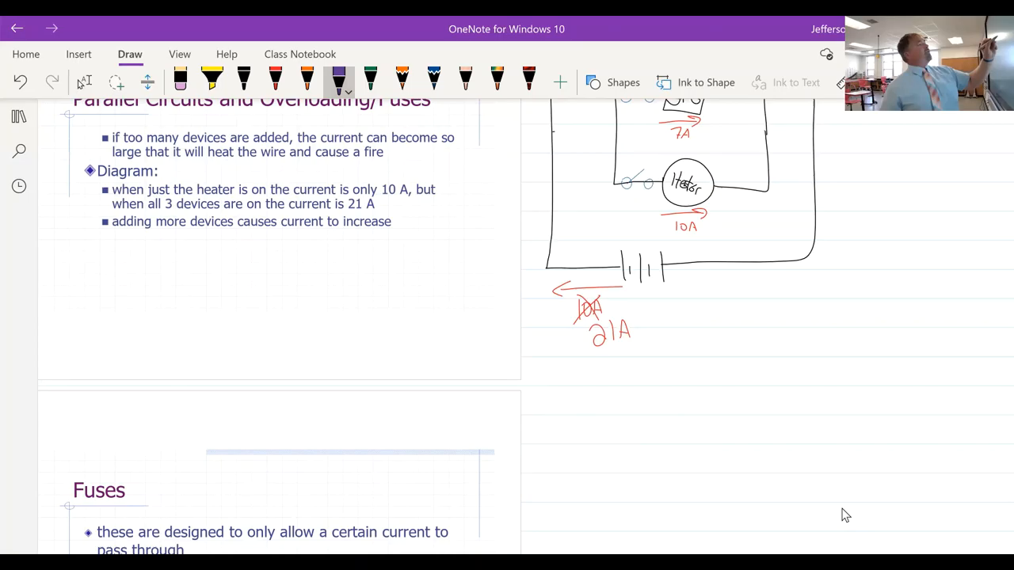
pyautogui.moveTo(701, 270); pyautogui.dragTo(733, 254)
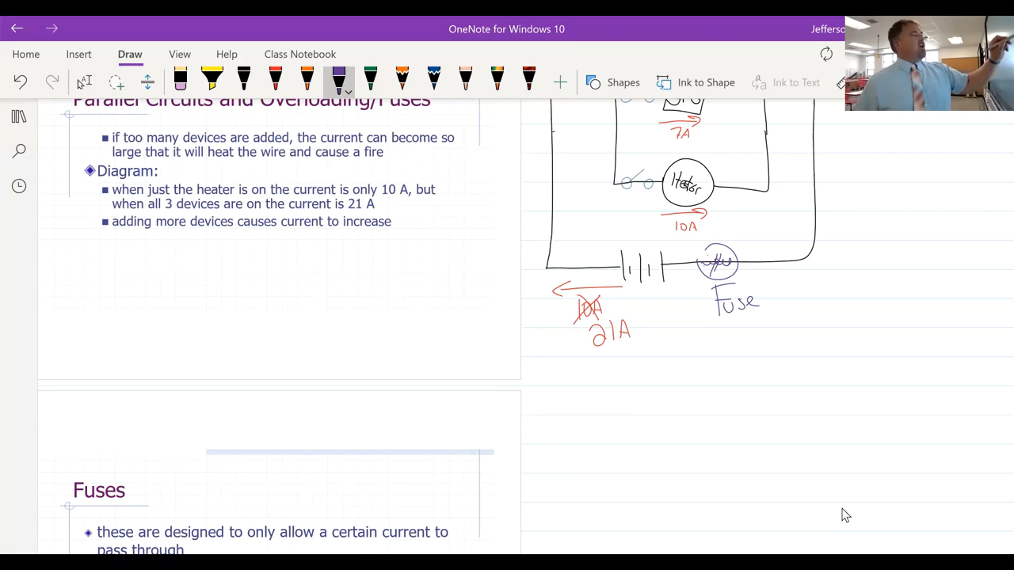
pyautogui.moveTo(725, 325); pyautogui.dragTo(764, 333)
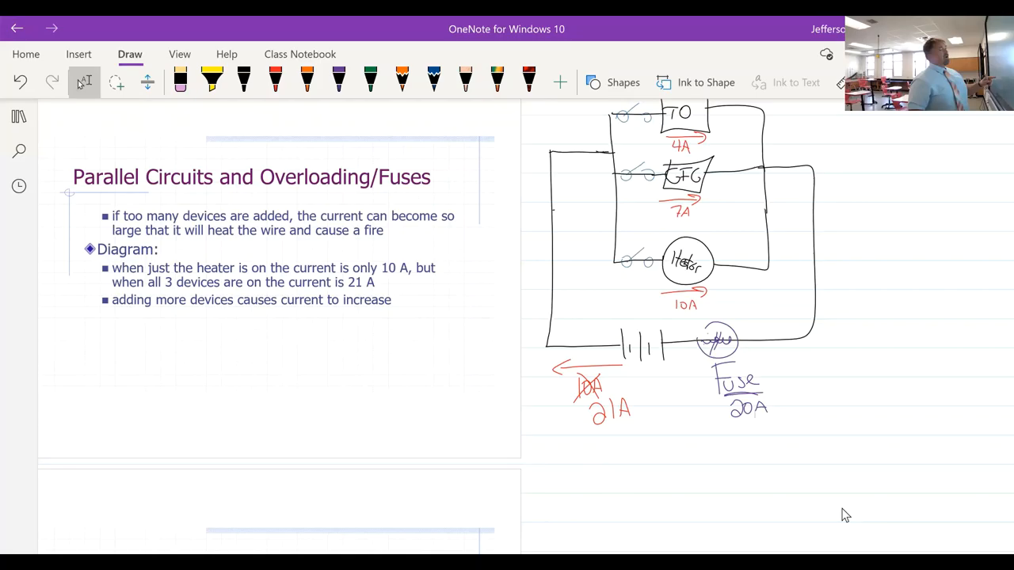
# Step: Scroll down the page to the Breakers slide
pyautogui.scroll(-3)
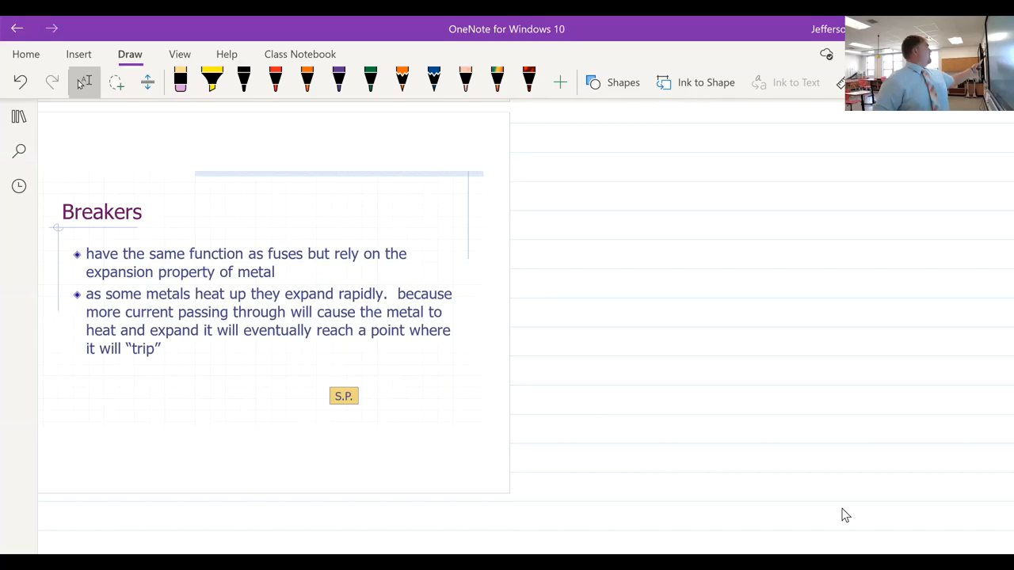
# Step: Draw a line from the Breakers heading and write 'thermal expansion' beside it
pyautogui.moveTo(194, 208); pyautogui.dragTo(309, 194)
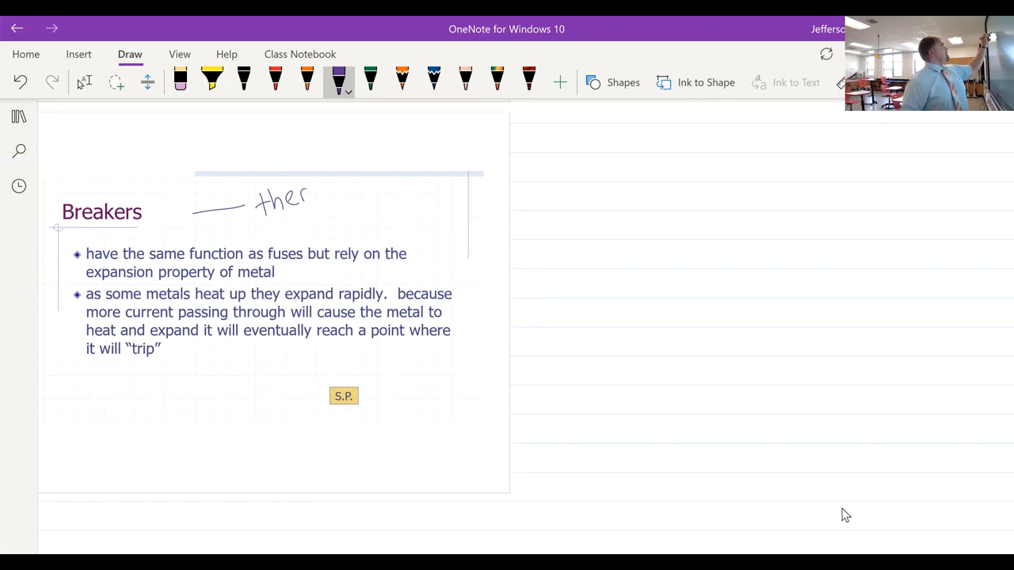
pyautogui.moveTo(305, 187); pyautogui.dragTo(400, 214)
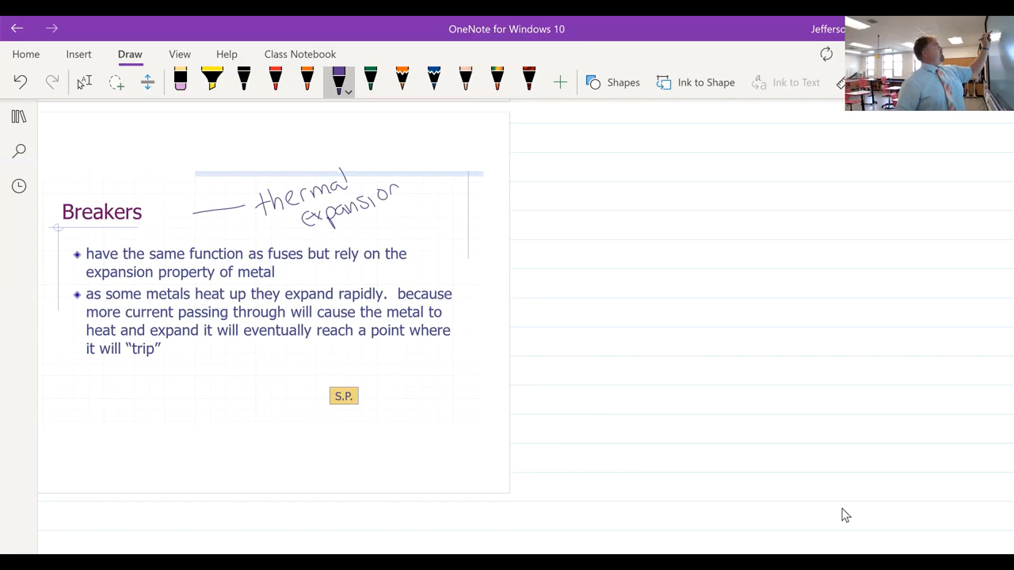
pyautogui.moveTo(428, 210); pyautogui.dragTo(523, 206)
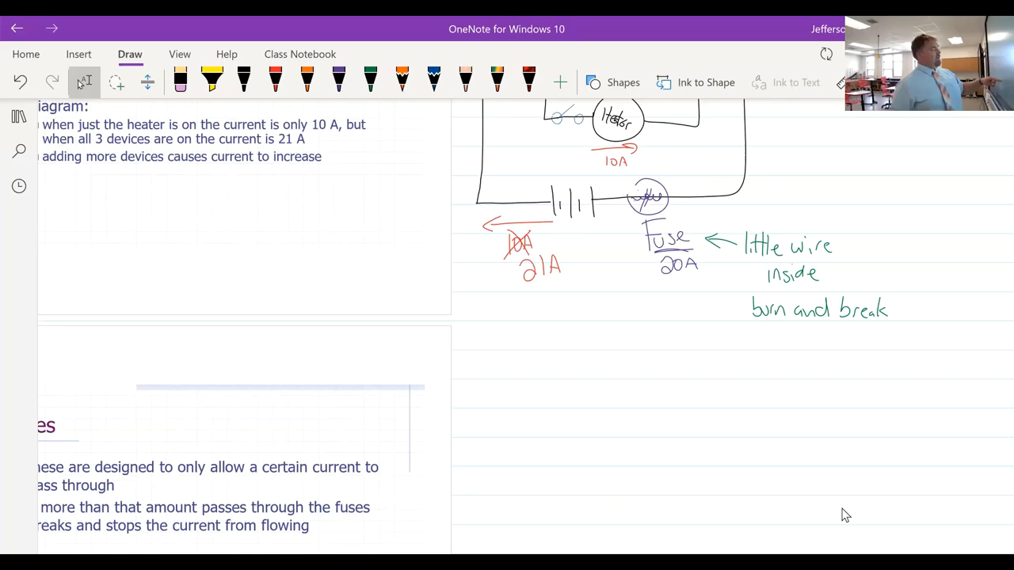
pyautogui.scroll(-3)
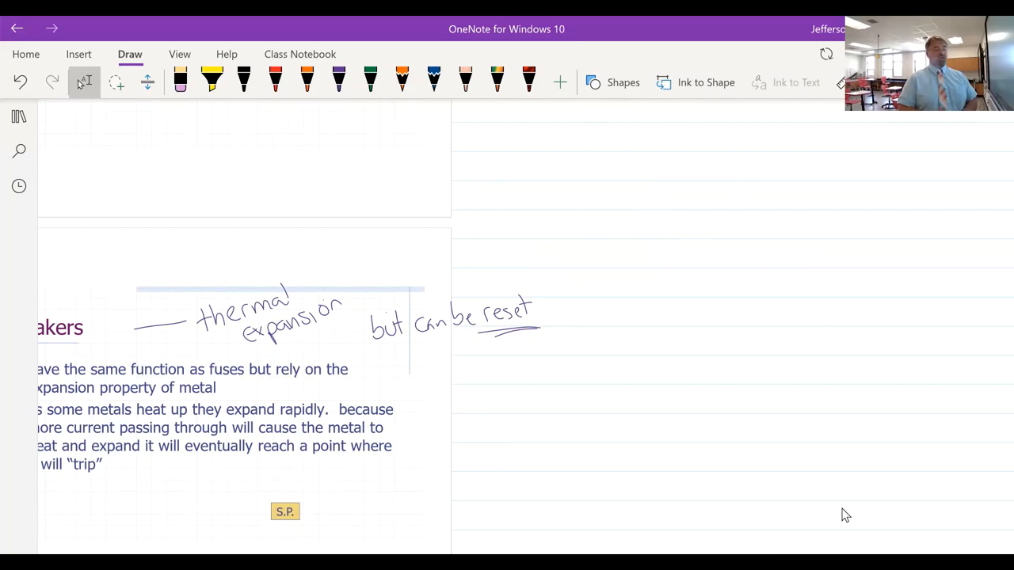